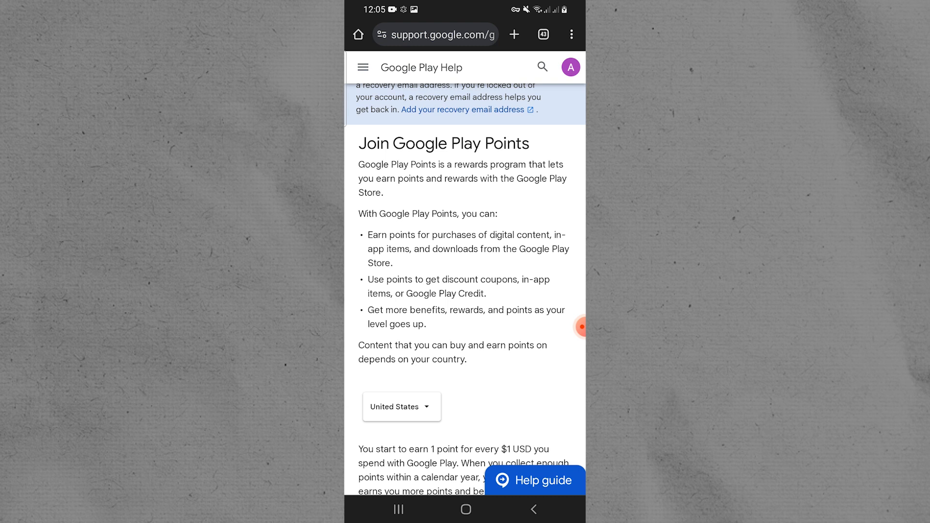
pyautogui.scroll(-3)
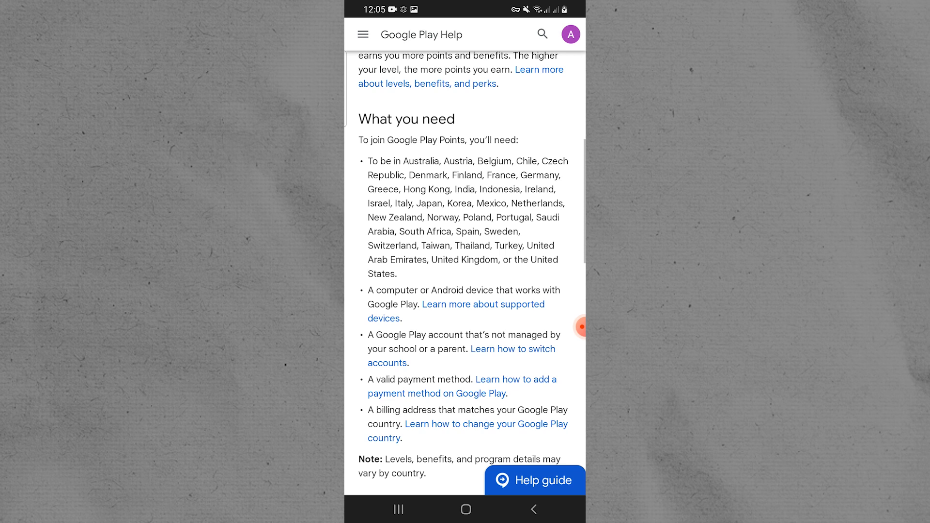
pyautogui.scroll(-3)
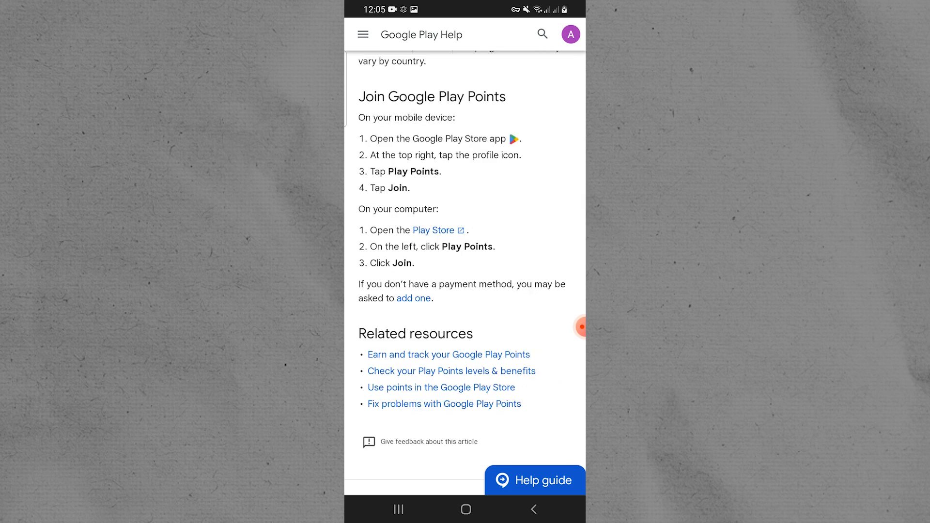